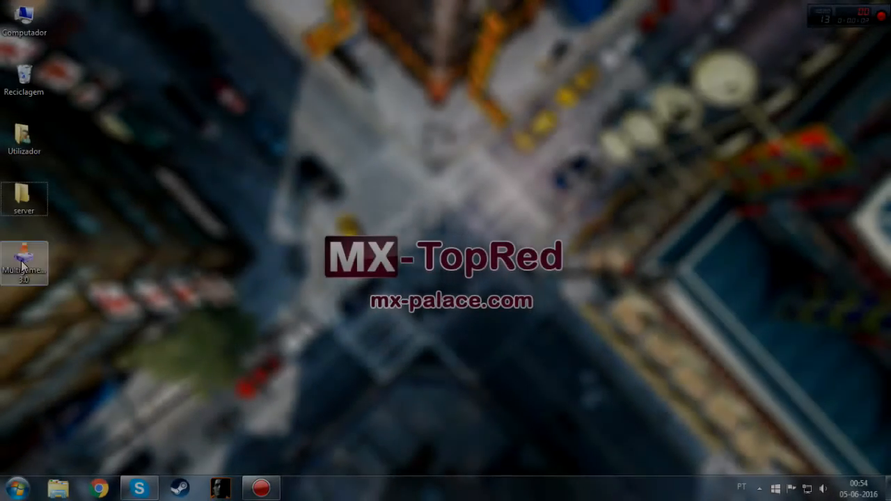
Install Multigamemode Server 3.0 into the new C:\TopRed\MTA Multigamemode Server folder, then exit the installer
left_click_drag(25, 264, 515, 206)
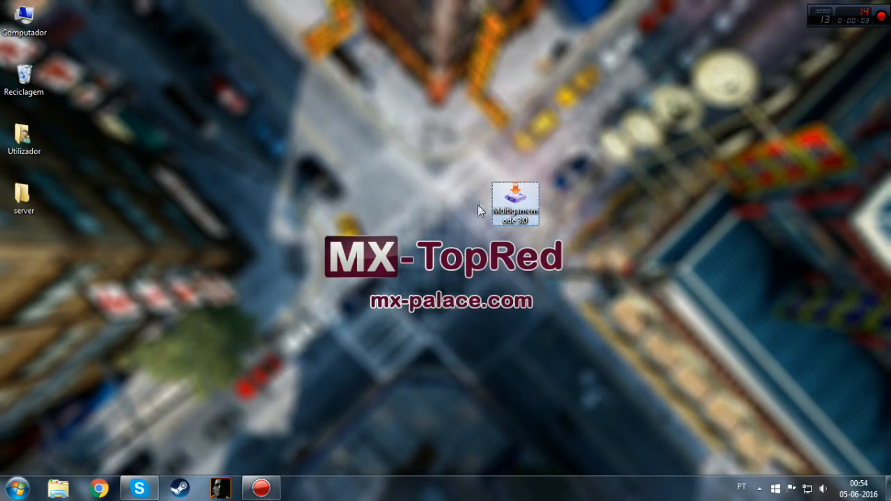
double_click(516, 202)
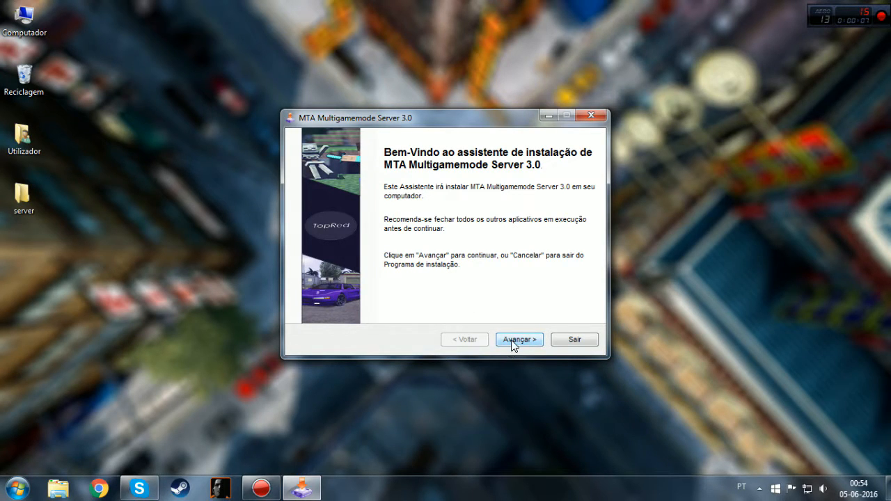
left_click(519, 339)
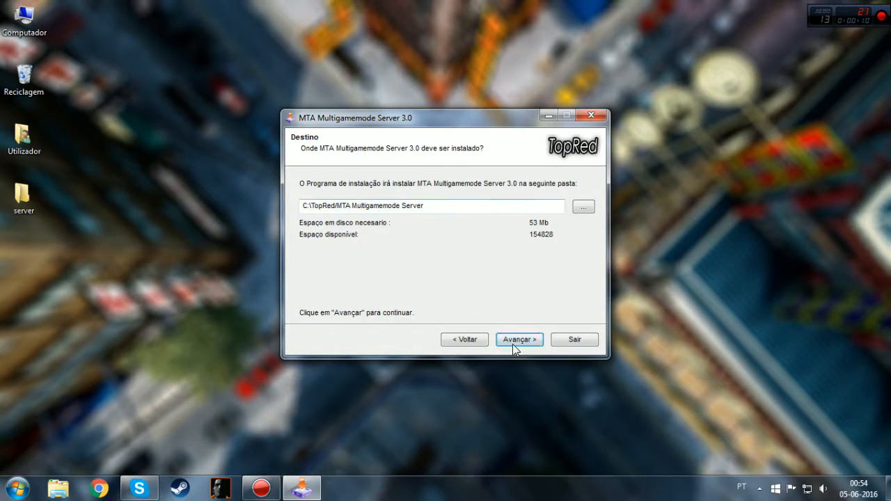
left_click(519, 339)
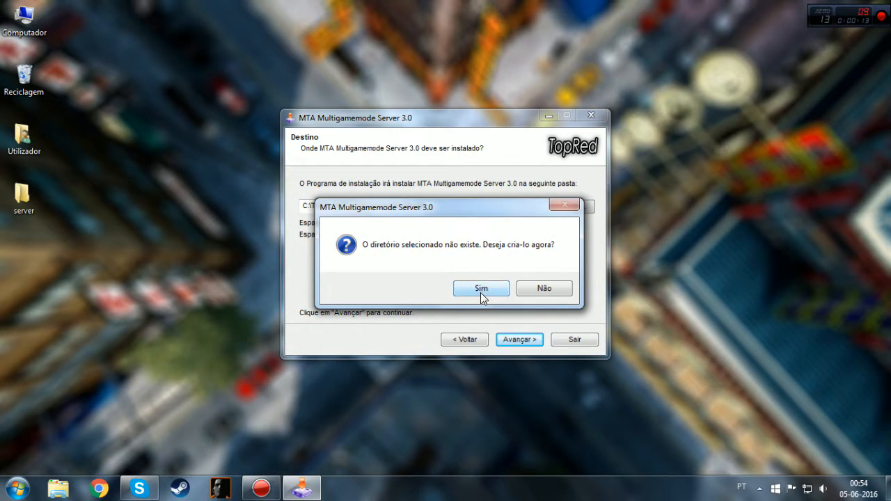
left_click(481, 288)
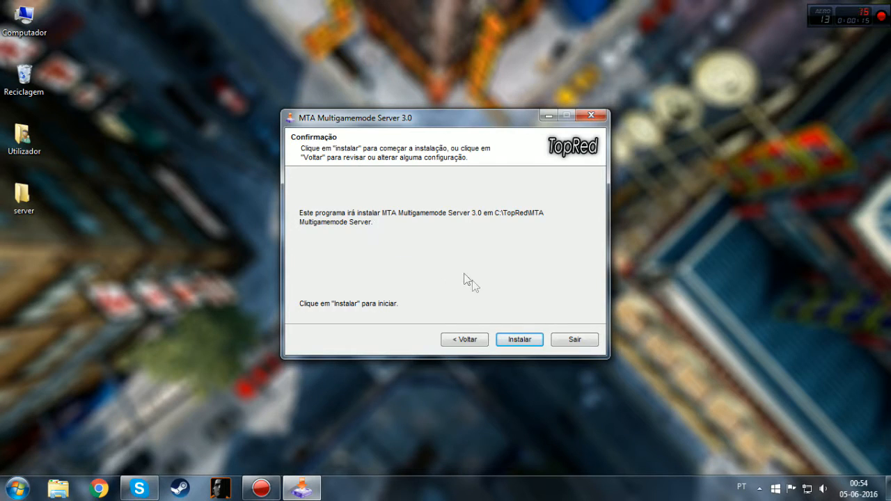
left_click(519, 339)
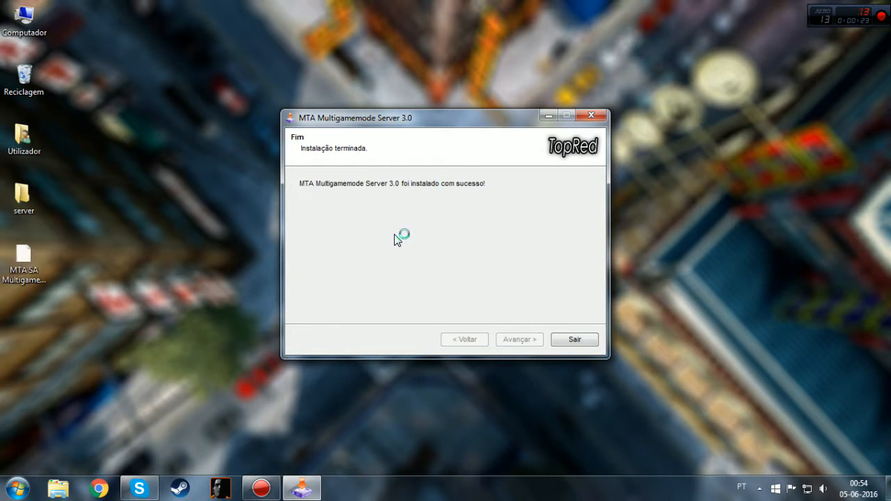
left_click(574, 339)
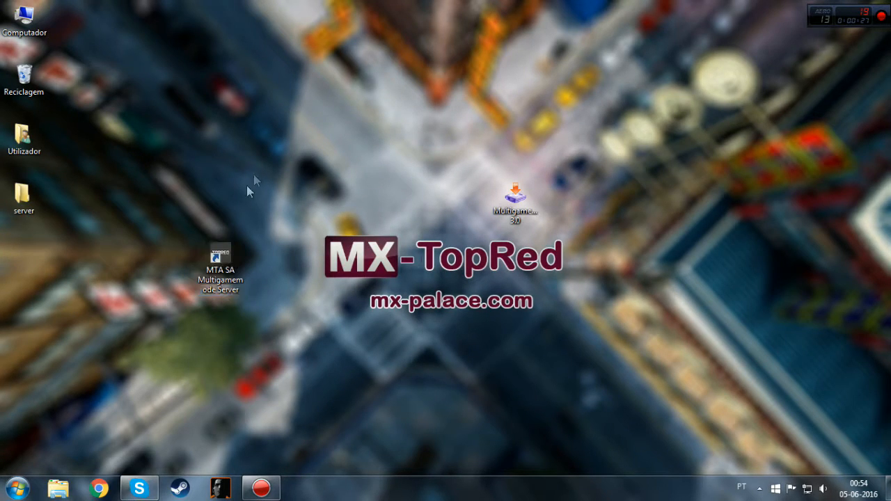
Launch the MTA SA Multigamemode Server from its desktop shortcut
left_click(220, 265)
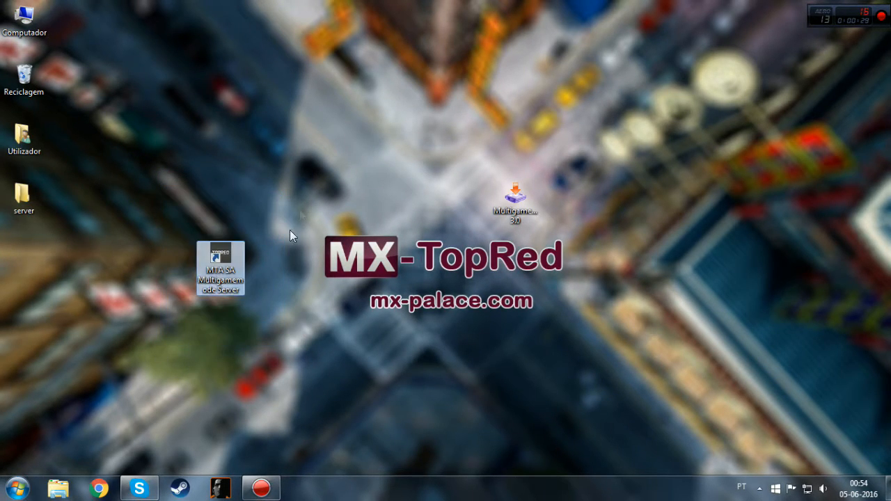
double_click(220, 266)
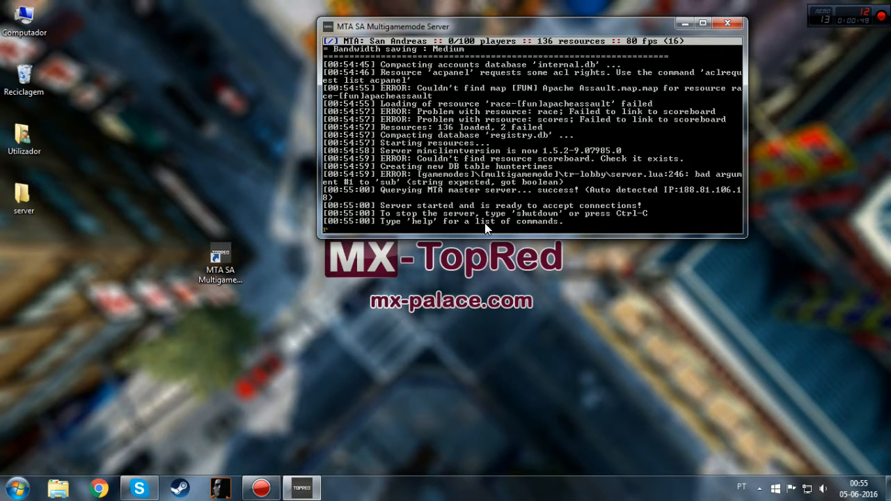
Run 'refresh' and 'restart tr-lobby' in the server console
type("rud")
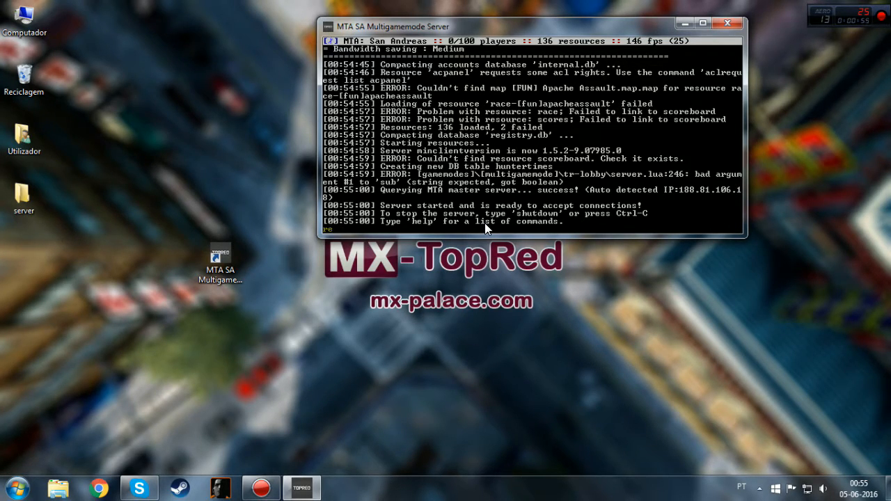
type("fre")
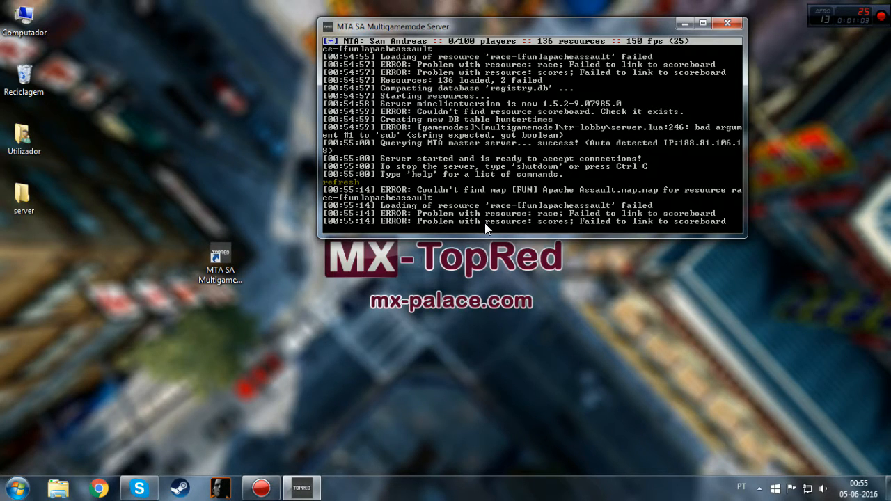
type("restart")
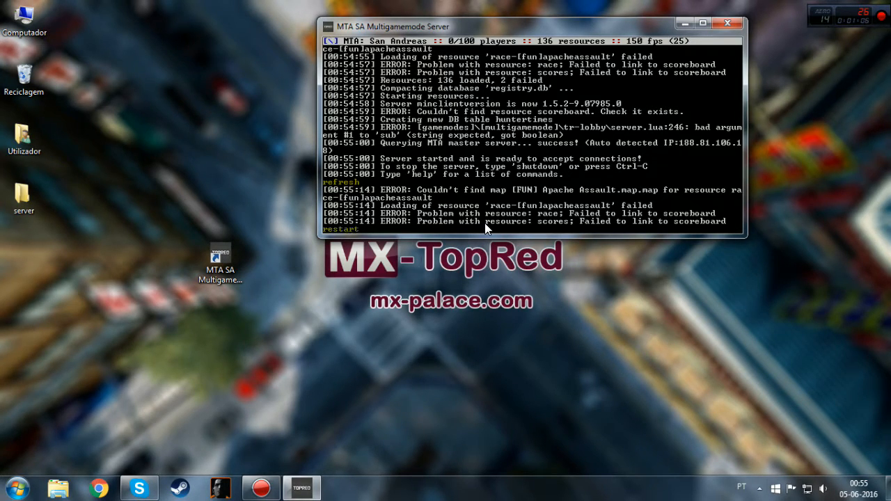
type("tr-lobby")
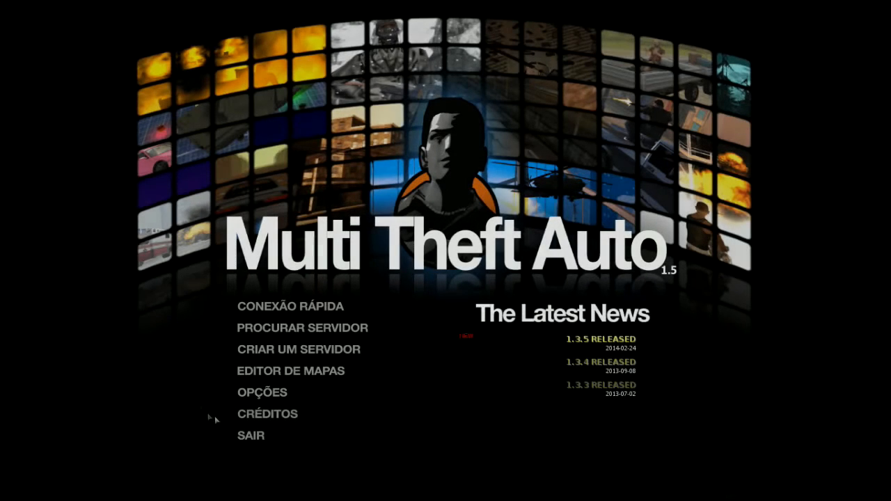
Join the Multigamemode server from the Local tab of the server browser
left_click(303, 328)
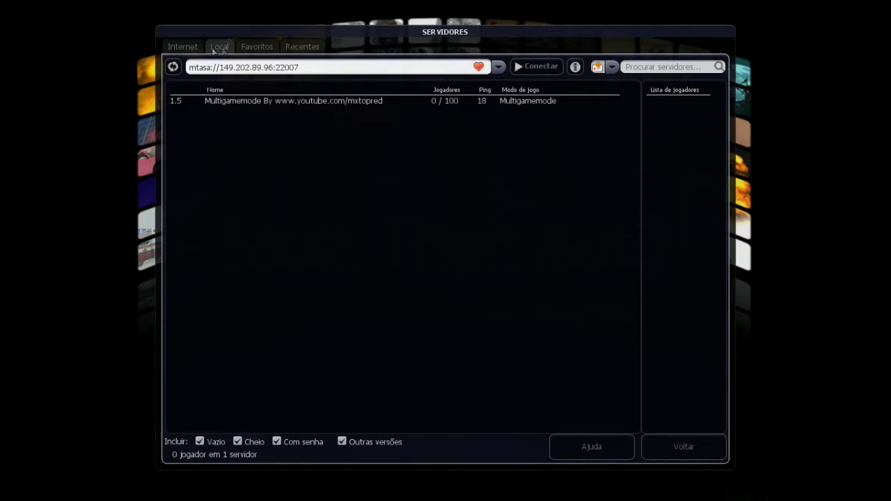
left_click(220, 47)
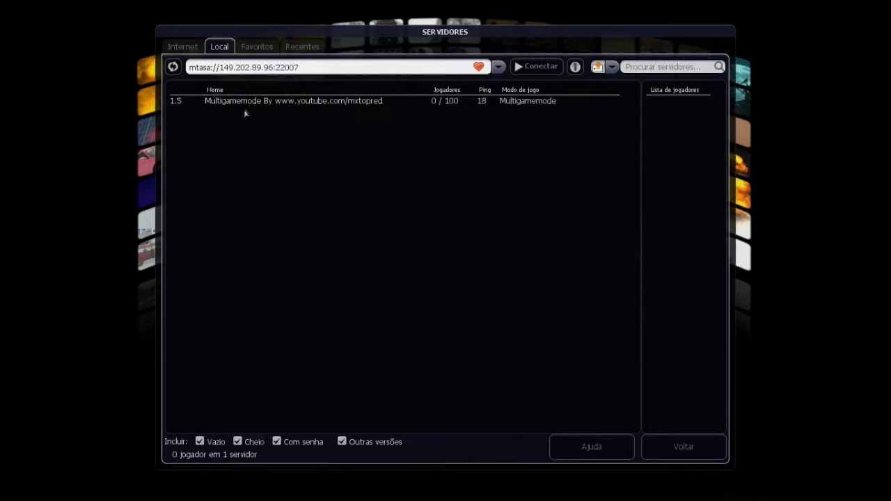
double_click(292, 101)
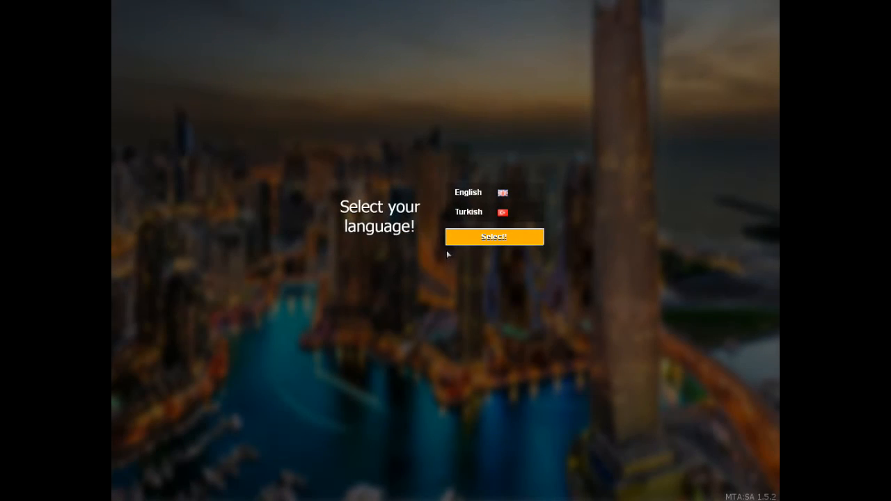
mouse_move(502, 193)
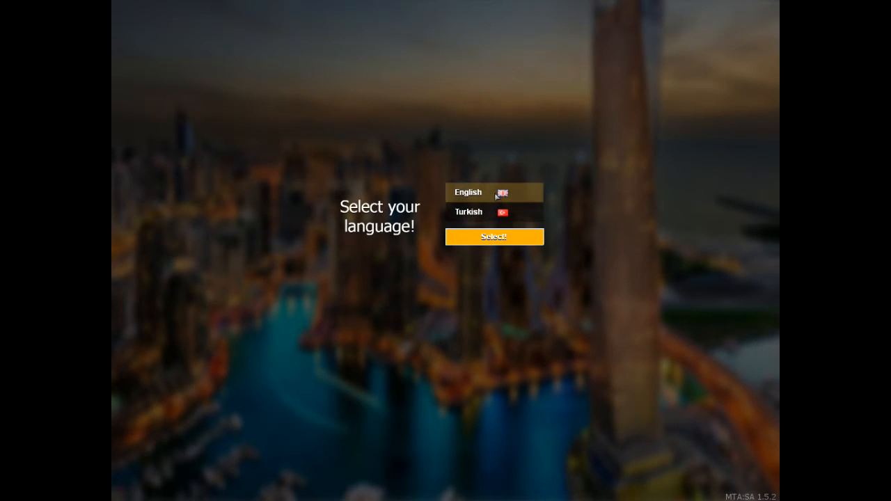
left_click(493, 237)
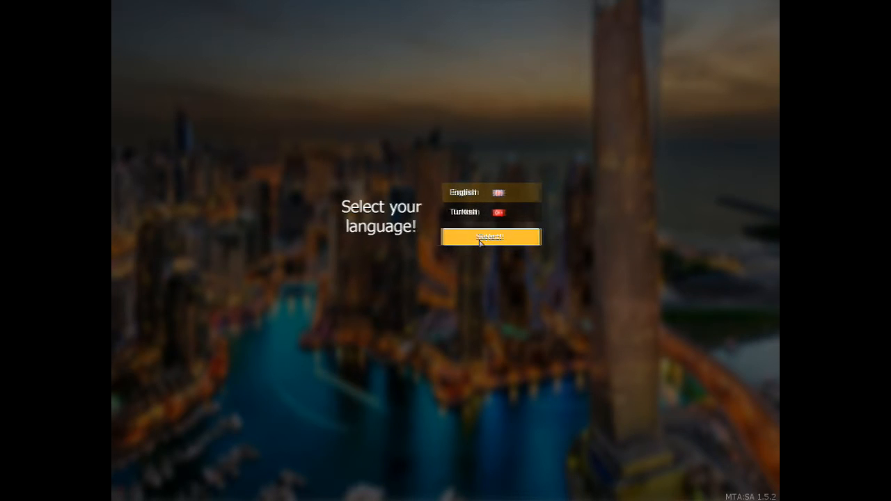
left_click(486, 237)
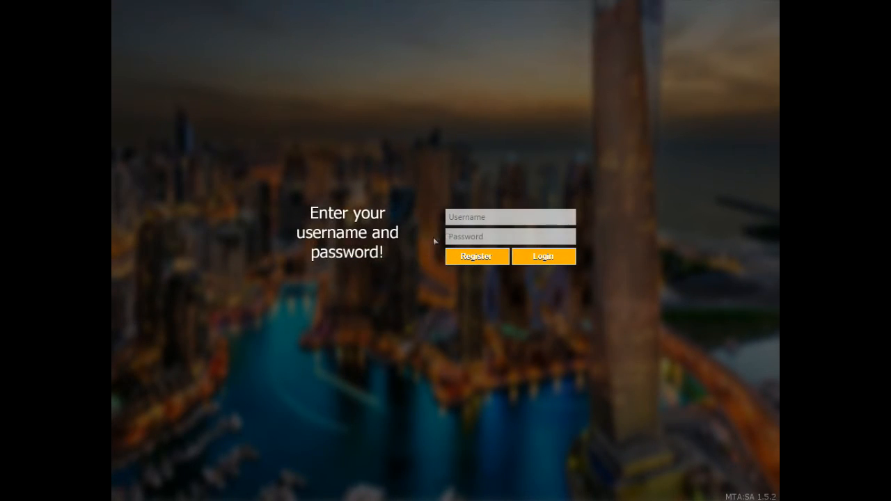
left_click(509, 216)
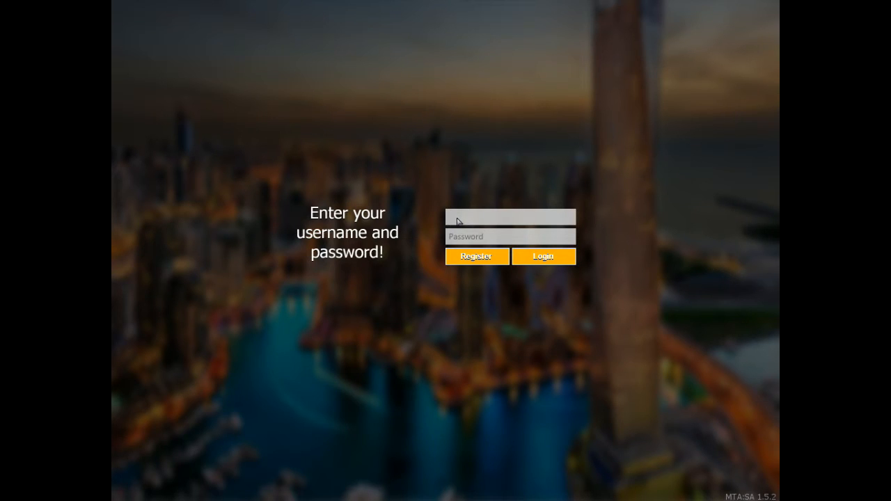
type("admin")
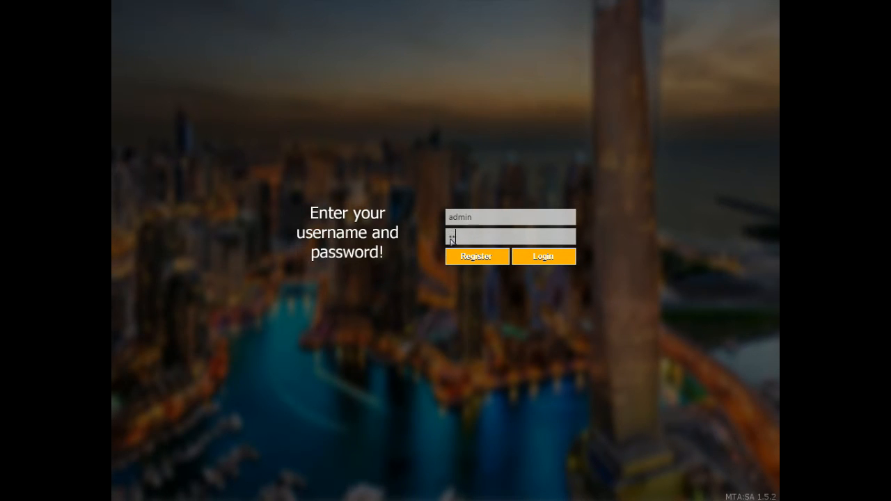
type("password")
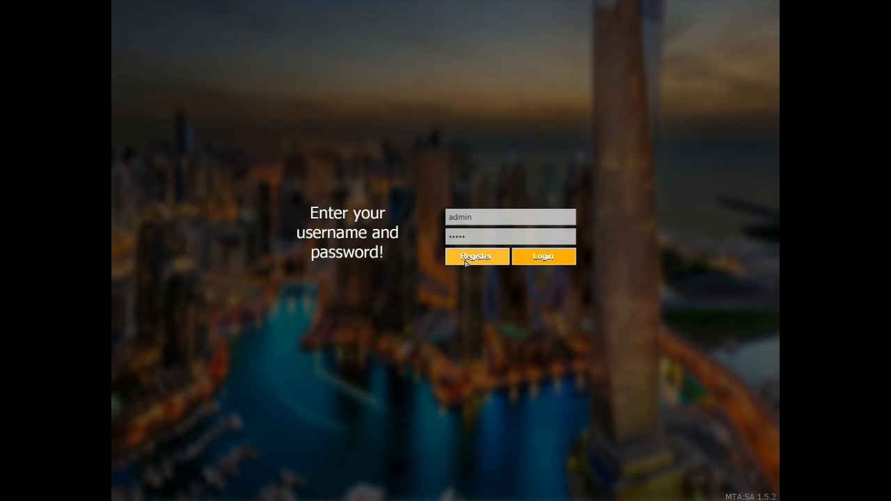
left_click(476, 256)
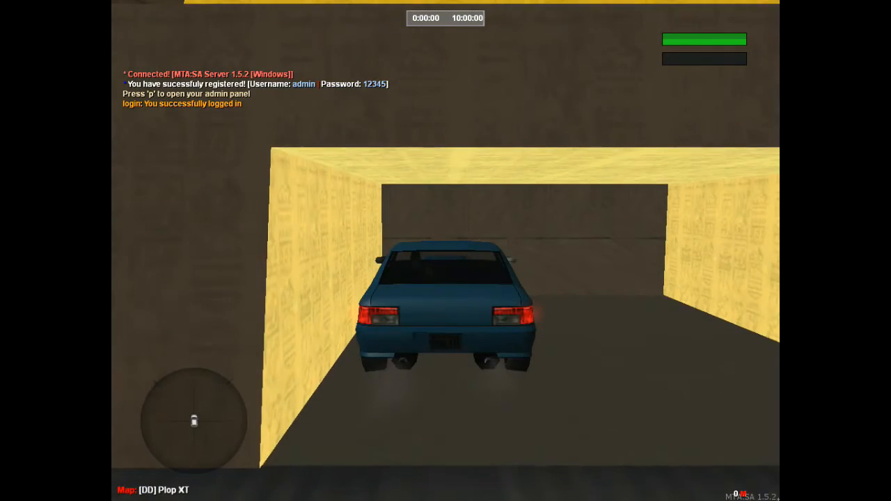
Set FPS Limit to 60 on the Admin Panel's Server tab
key("p")
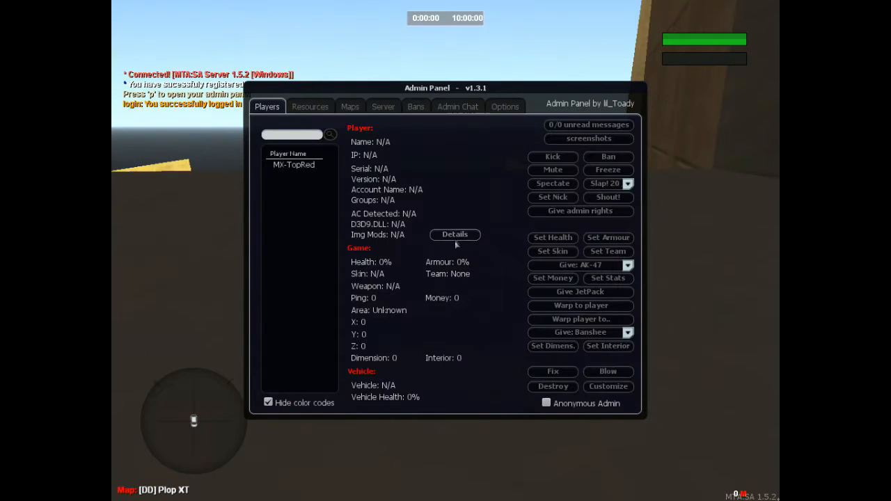
left_click(383, 105)
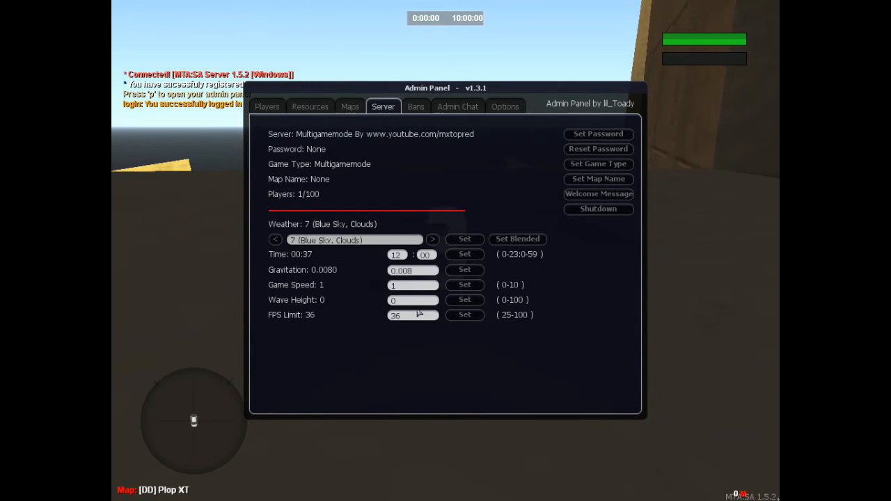
left_click(412, 315)
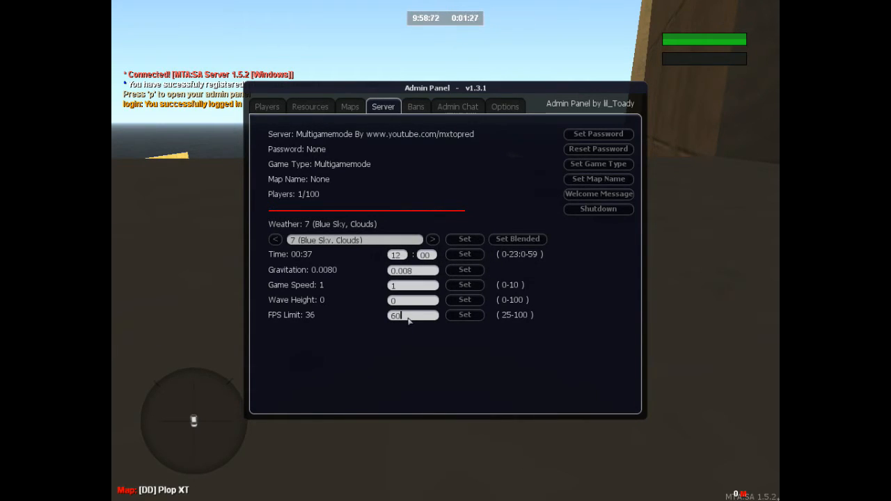
left_click(464, 314)
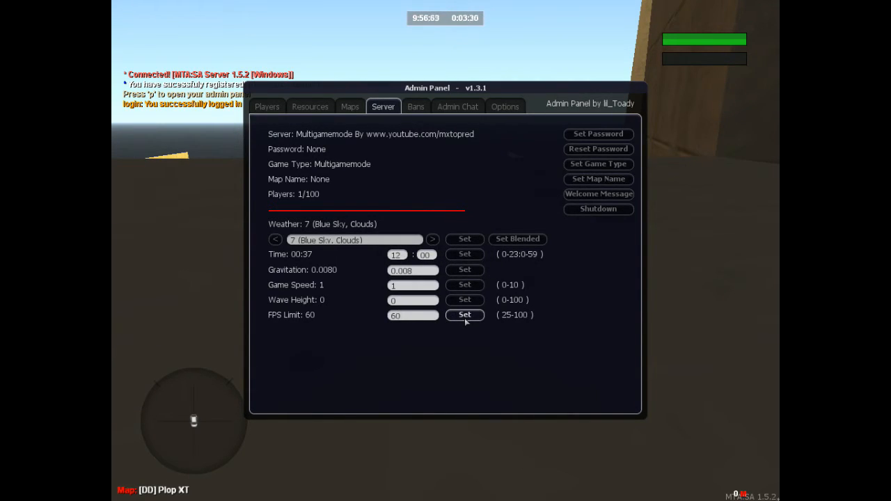